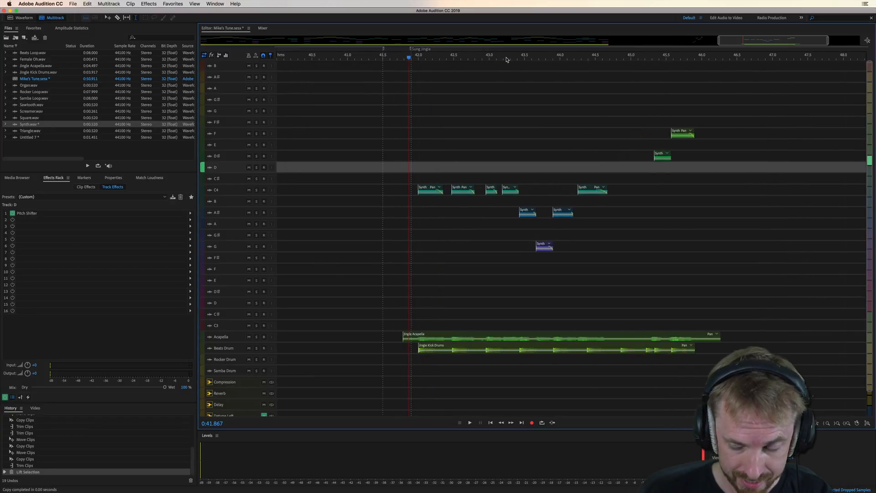
# Step: Solo the Beats Drum track so only the drum loop plays
pyautogui.click(470, 423)
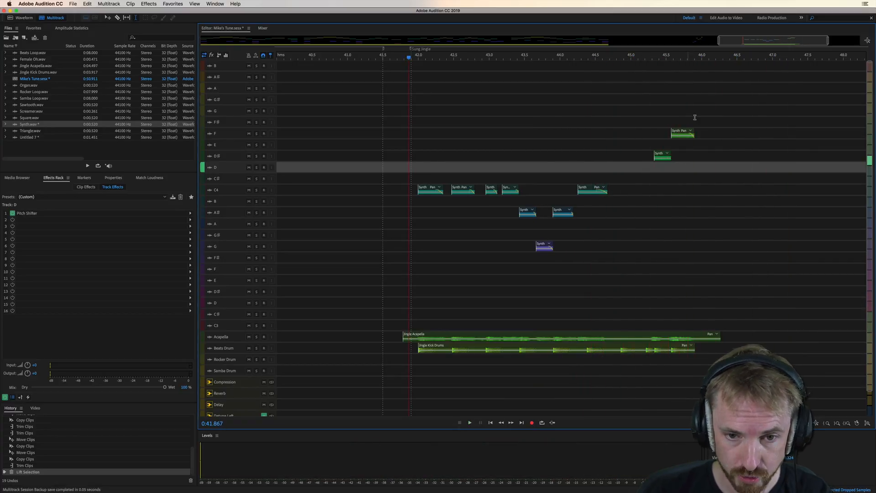
pyautogui.moveTo(606, 188)
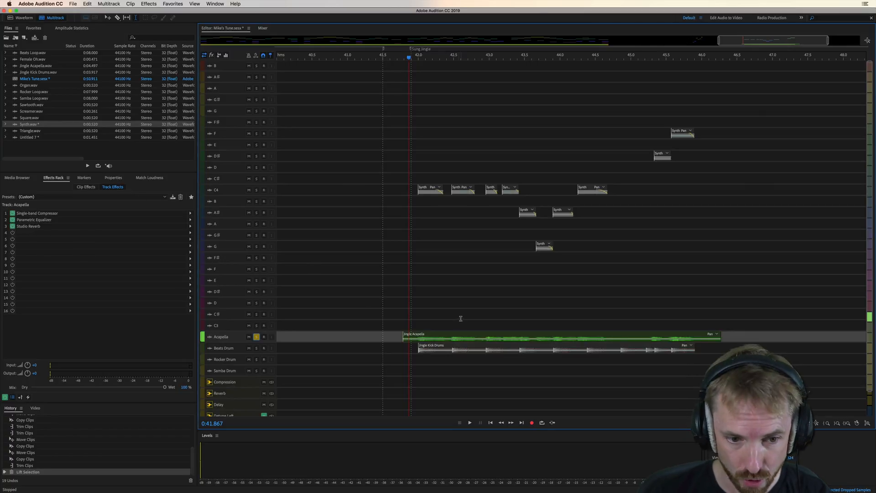
pyautogui.moveTo(449, 348)
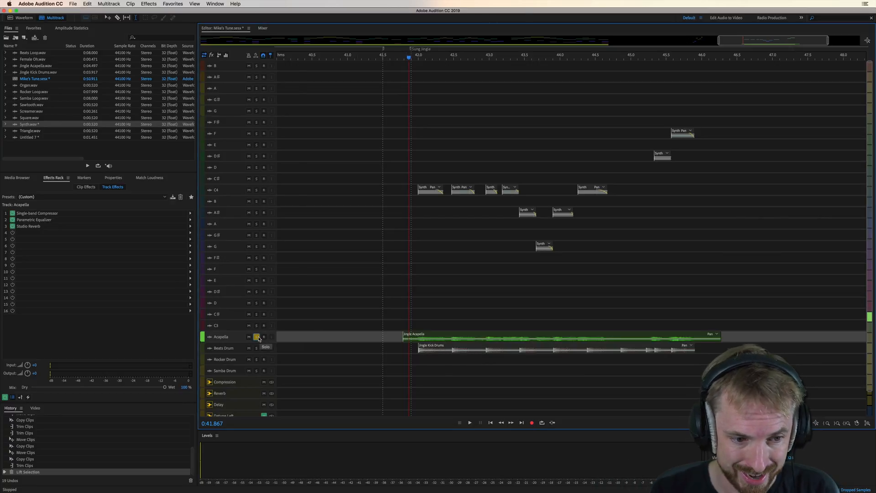
pyautogui.click(224, 348)
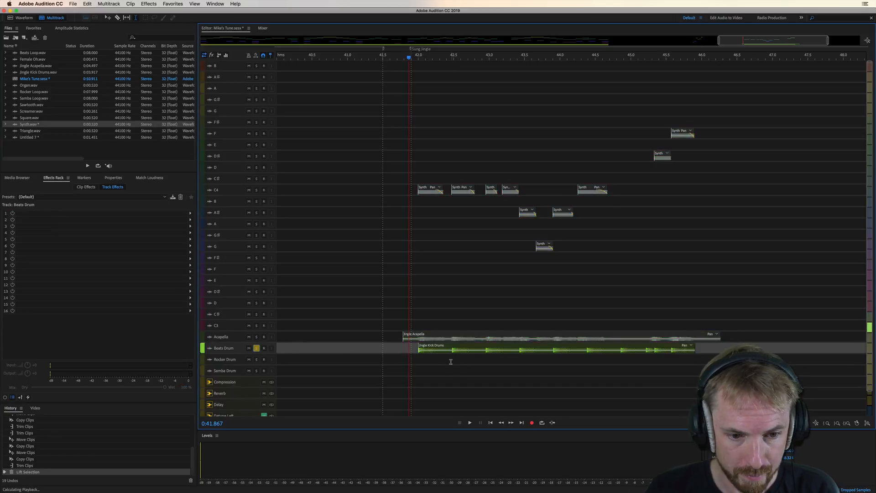
# Step: Lift the Beats Drum solo and unmute the Acapella so vocal, drums and synth play together
pyautogui.click(470, 423)
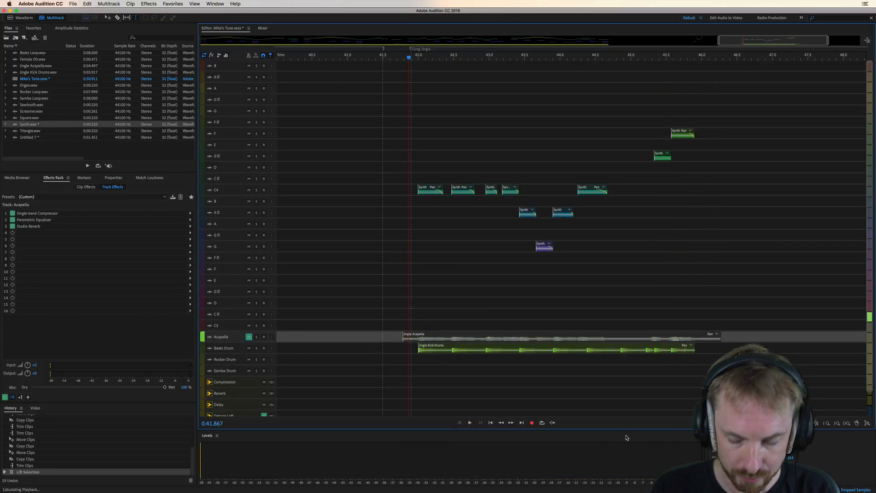
pyautogui.click(470, 423)
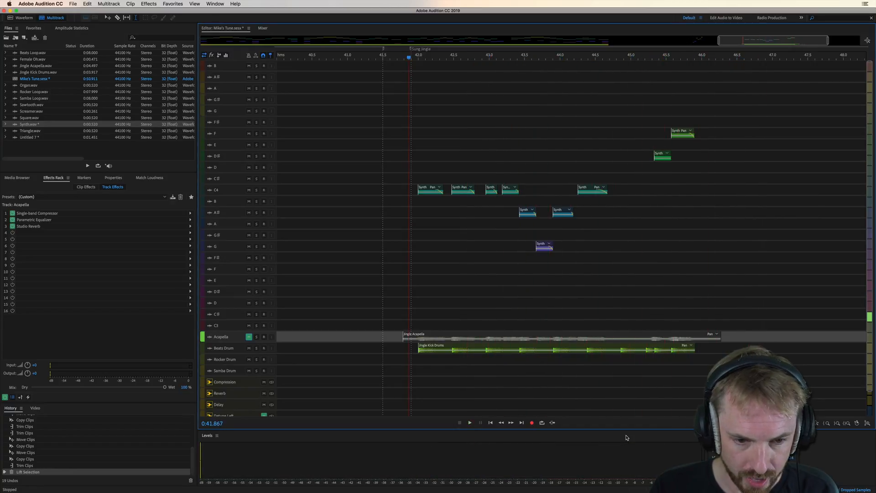
pyautogui.click(249, 336)
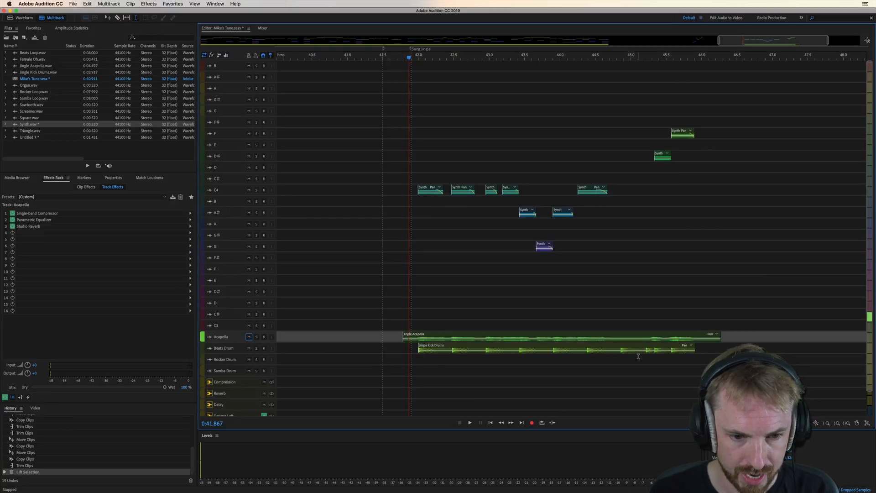
pyautogui.click(469, 423)
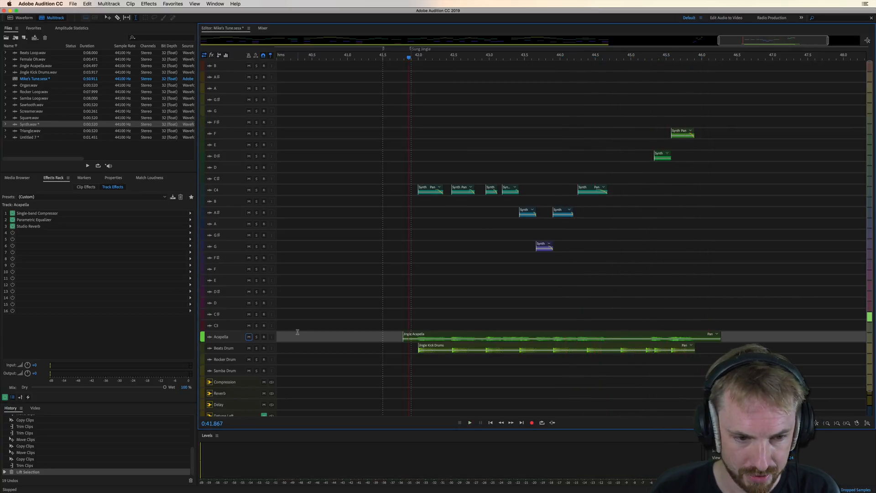
# Step: Shift the synth note clips up four semitones to E and start session playback
pyautogui.click(249, 336)
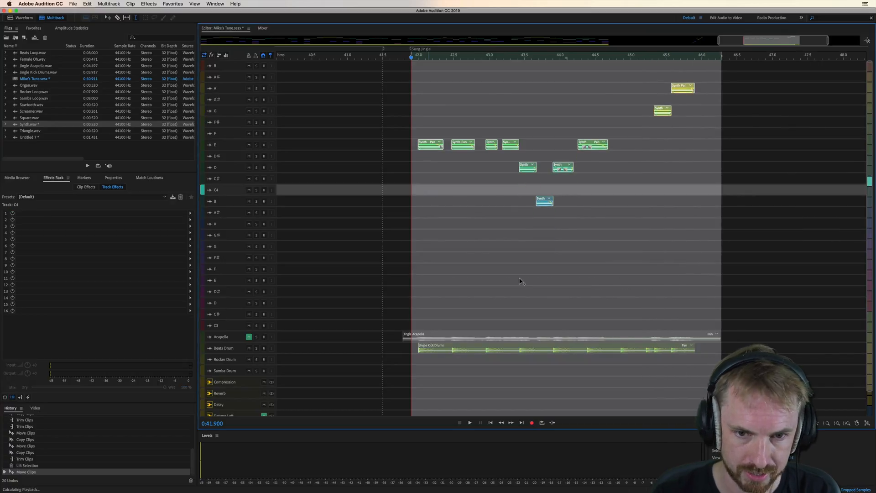
pyautogui.click(469, 423)
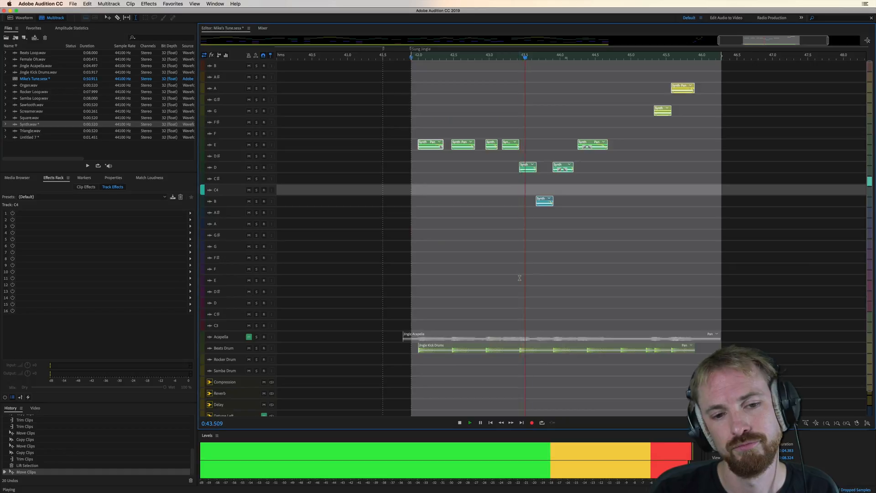